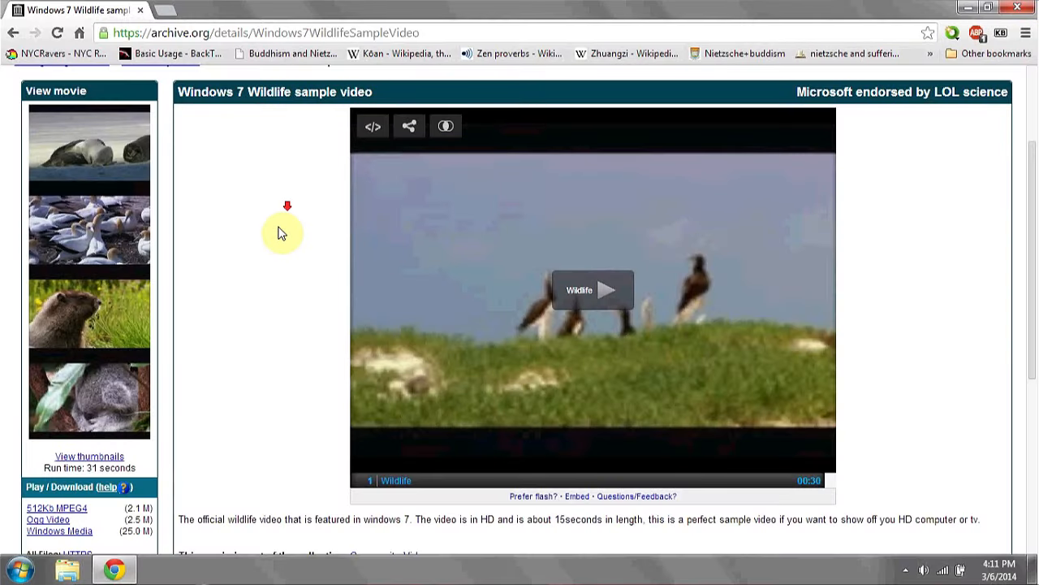
Reach the Individual Files table and bring up saving options for the Windows Media 25.0 MB link.
scroll("down", 3)
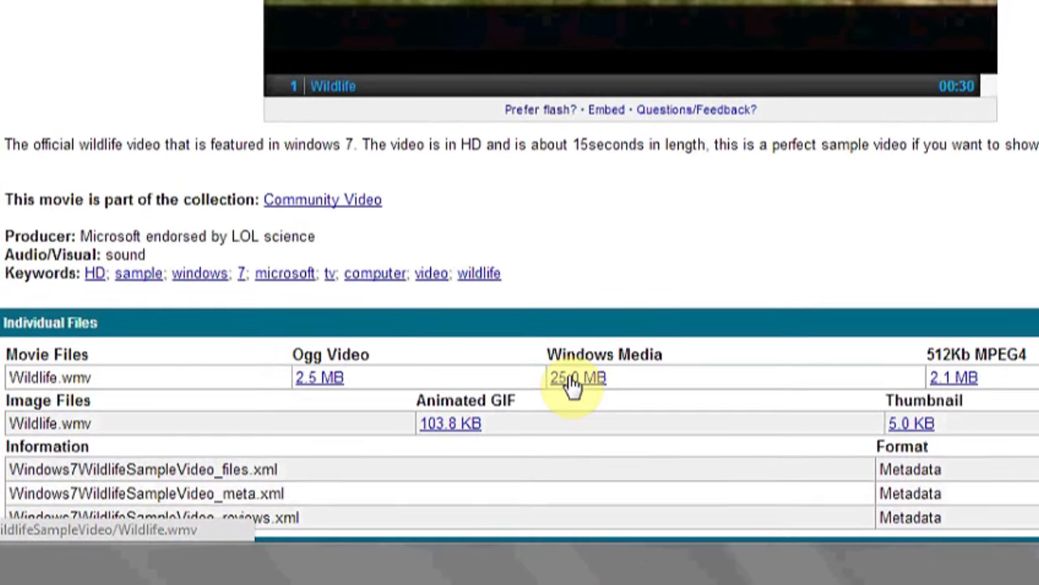
right_click(576, 377)
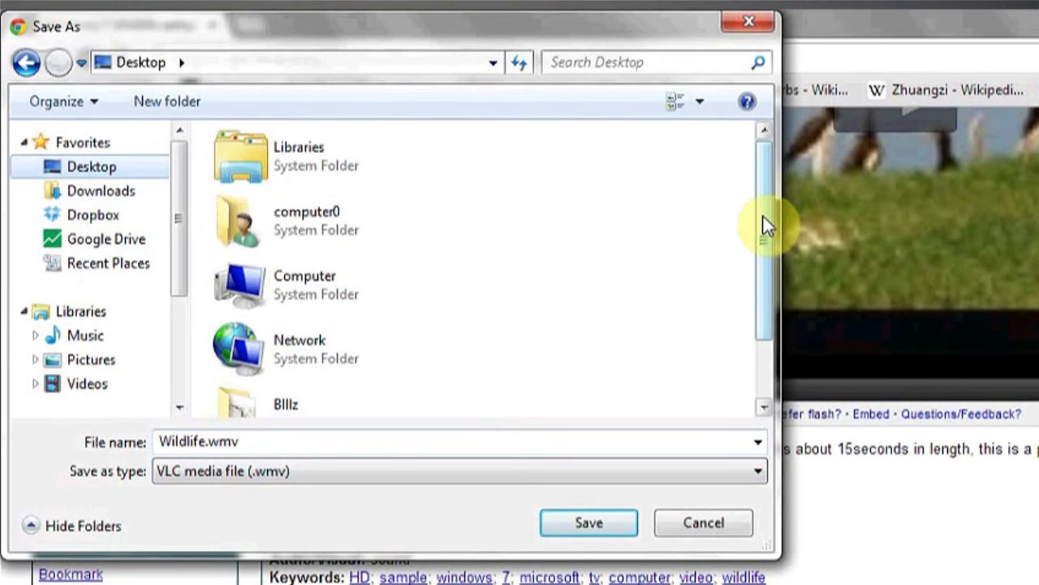
Save Wildlife.wmv to the Desktop, keeping the default file name.
scroll("down", 3)
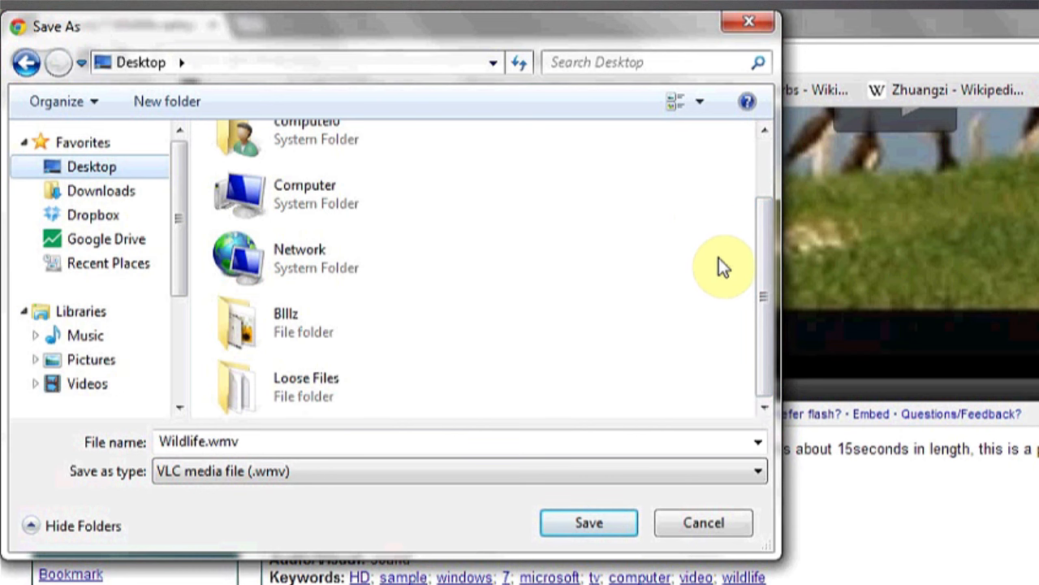
left_click(704, 523)
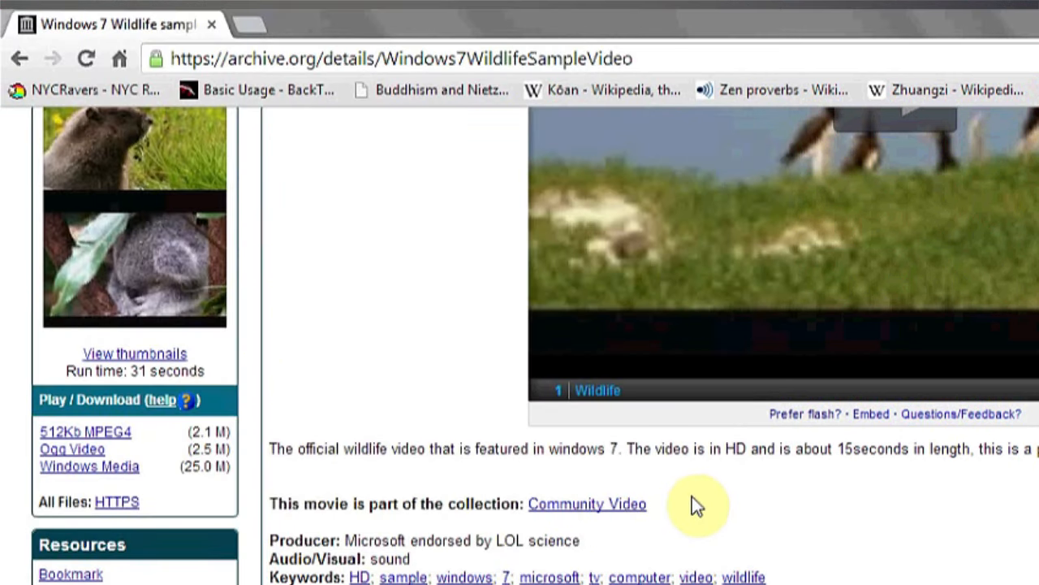